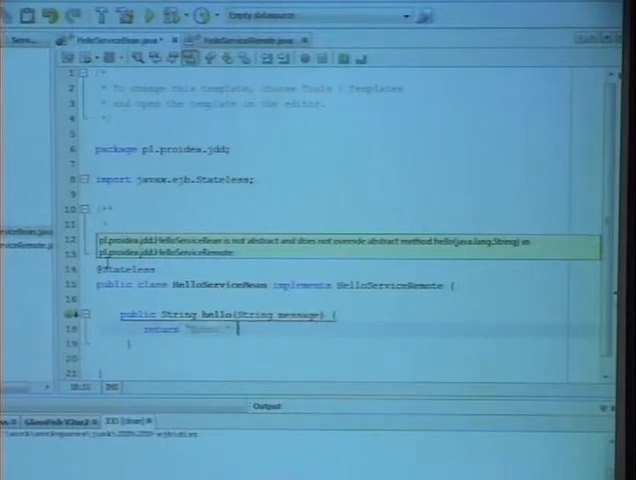
# Complete HelloServiceBean's hello return statement as "Echo: " + message
pyautogui.write('+ message;')
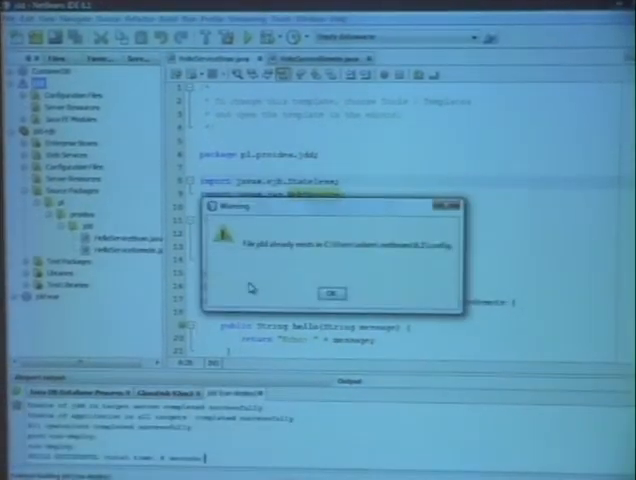
# Dismiss the 'file already exists' warning before annotating HelloServiceBean
pyautogui.click(330, 293)
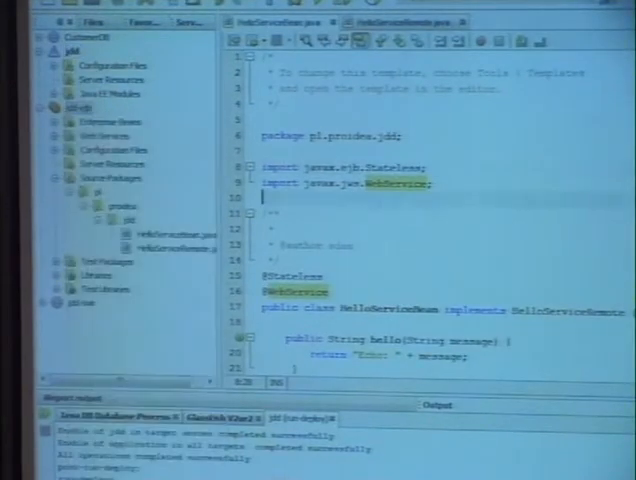
# Right-click the Projects window to begin a new Java EE Enterprise Application project
pyautogui.rightClick(70, 103)
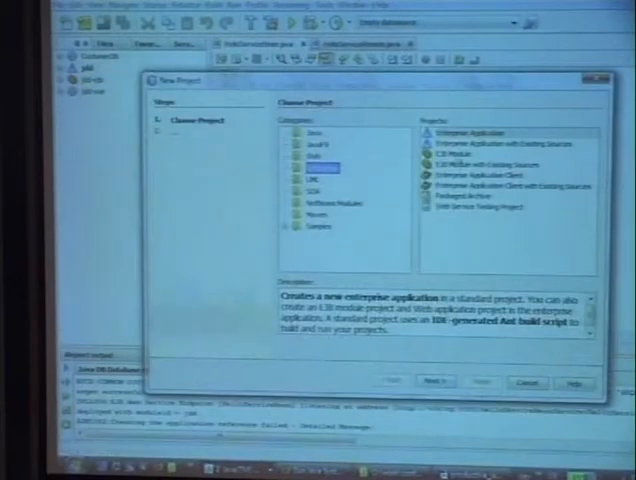
# Name the enterprise application Krakow, keep default modules, and finish the wizard
pyautogui.click(435, 381)
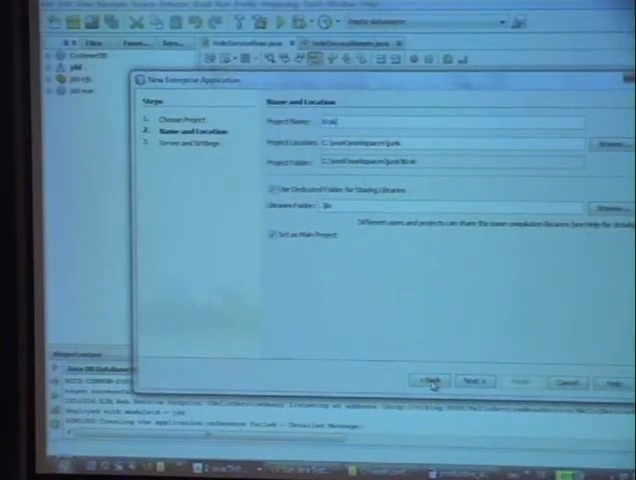
pyautogui.click(471, 381)
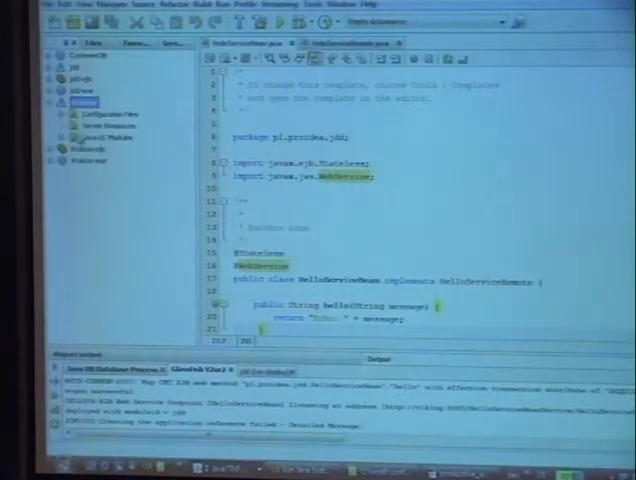
# Add stateless session bean UserService with a Remote interface to Krakow-ejb
pyautogui.rightClick(88, 101)
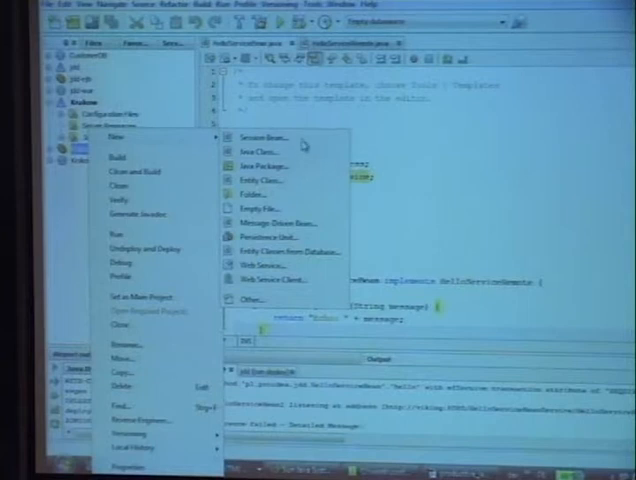
pyautogui.click(263, 137)
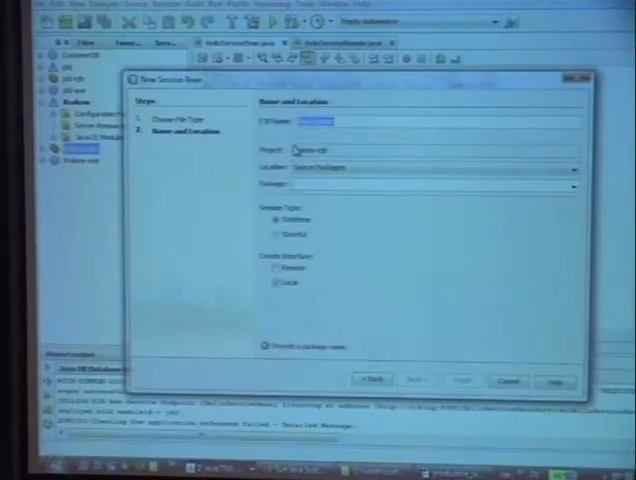
pyautogui.write('UserService')
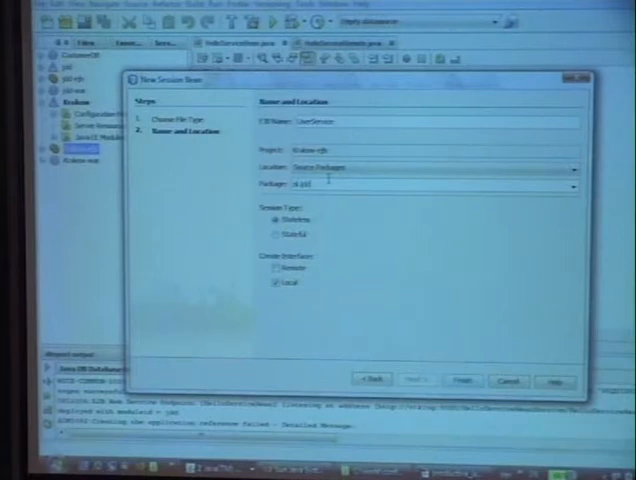
pyautogui.click(280, 270)
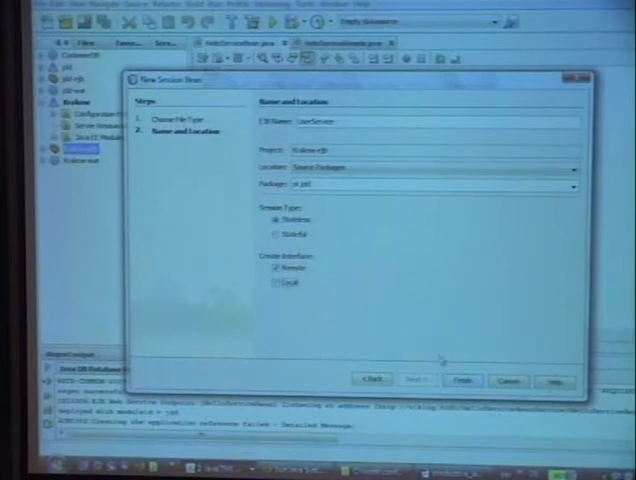
pyautogui.click(461, 380)
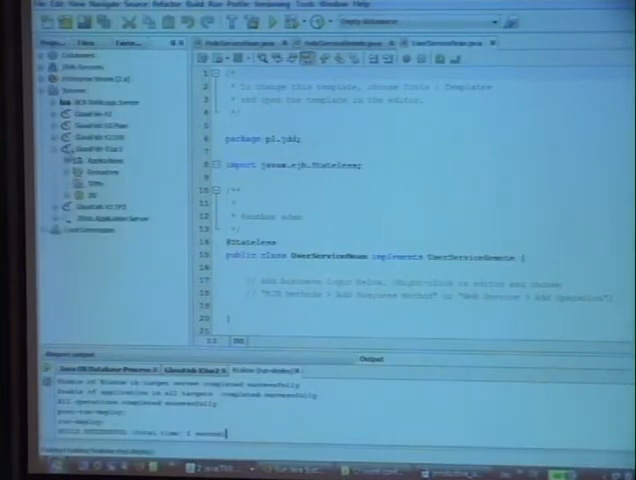
pyautogui.click(70, 168)
pyautogui.write('public void hello(String message){')
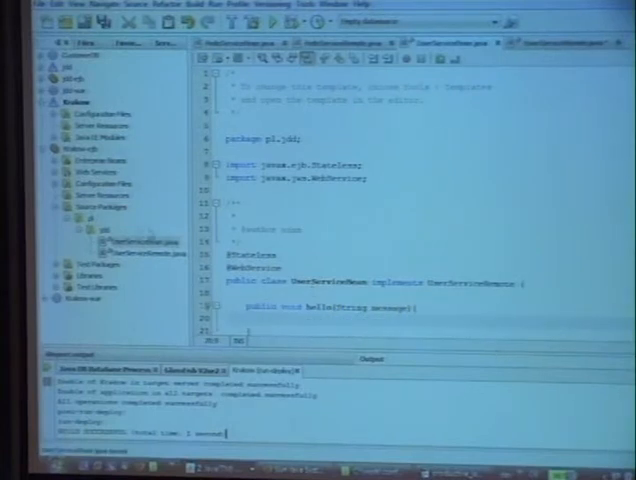
# Run Clean and Build on the Krakow project
pyautogui.rightClick(78, 101)
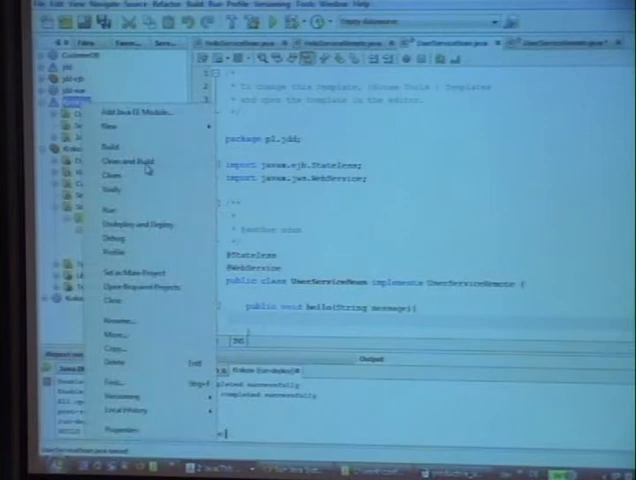
pyautogui.click(127, 160)
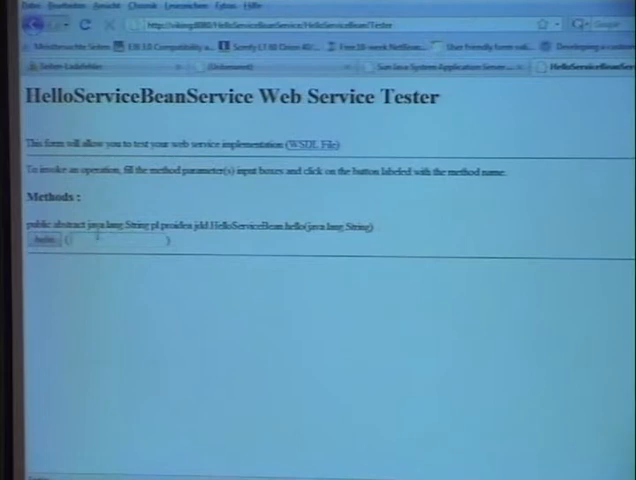
# Select the hello parameter field on the HelloServiceBeanService Tester page
pyautogui.click(40, 238)
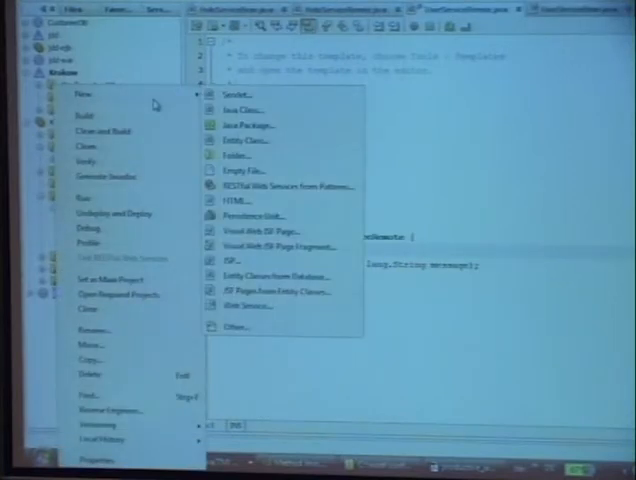
# Create a servlet named Controller in the Krakow-war web module
pyautogui.click(235, 93)
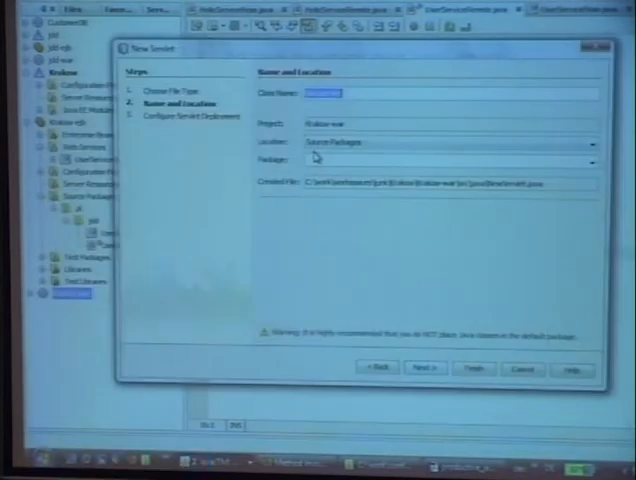
pyautogui.write('Controller')
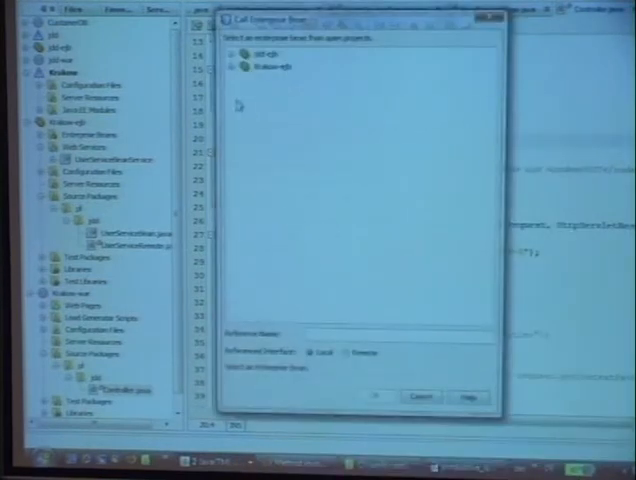
# Expand Krakow-ejb in Call Enterprise Bean to find the UserService bean
pyautogui.click(249, 66)
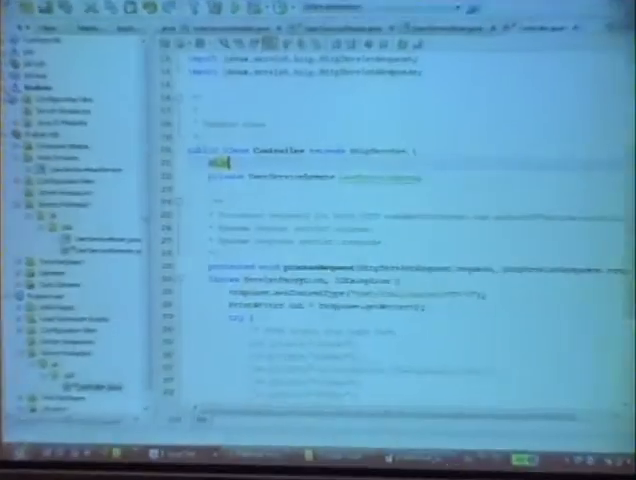
pyautogui.rightClick(40, 60)
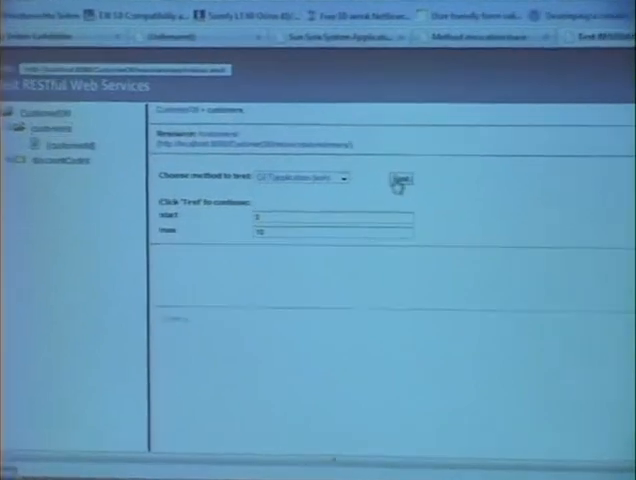
# Run the GET test on customers (start 0, max 10) and get 200 OK
pyautogui.click(399, 180)
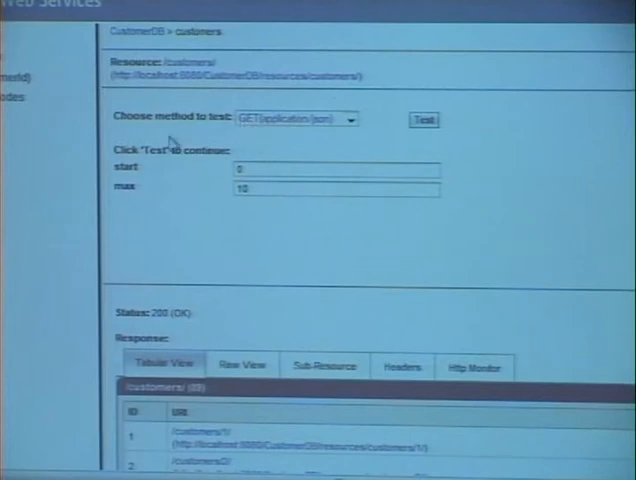
pyautogui.moveTo(114, 175)
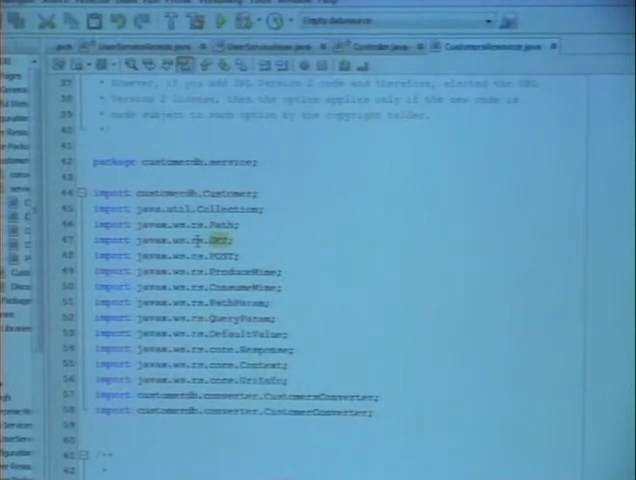
pyautogui.scroll(-3)
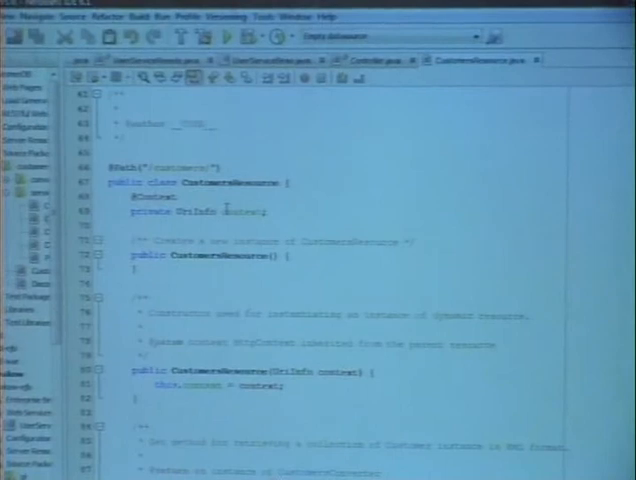
pyautogui.scroll(-3)
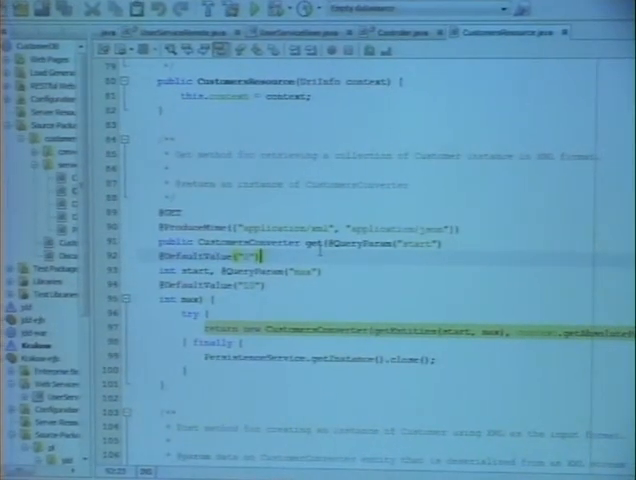
pyautogui.scroll(-3)
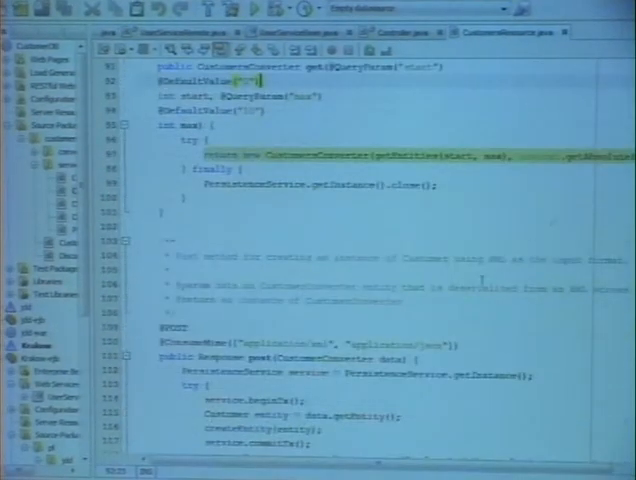
pyautogui.scroll(-3)
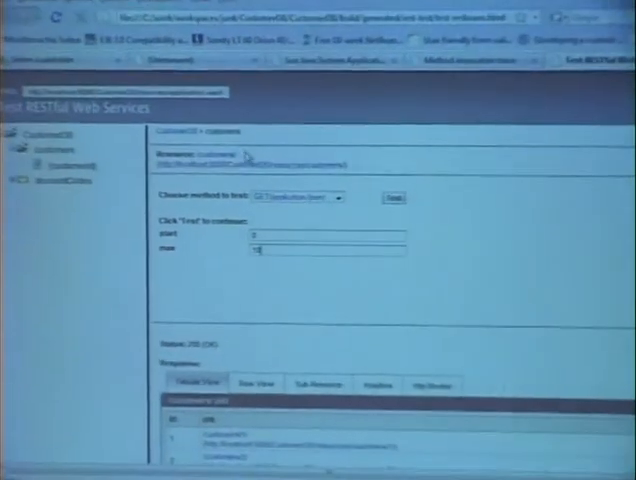
# Scroll to the customers GET test's max parameter in the RESTful tester
pyautogui.scroll(-3)
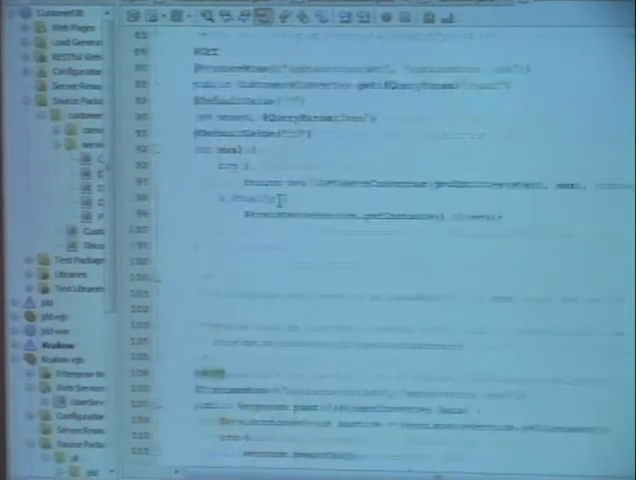
pyautogui.scroll(-3)
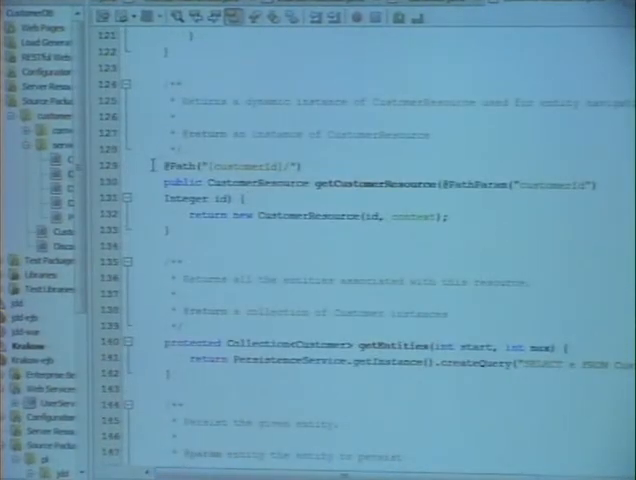